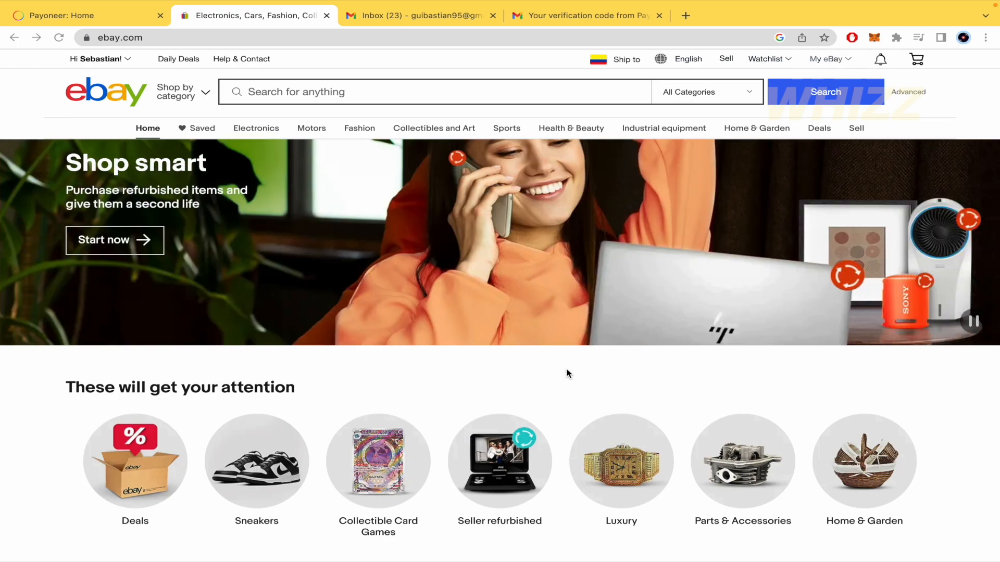
{"action": "mouse_move", "coordinate": [292, 107]}
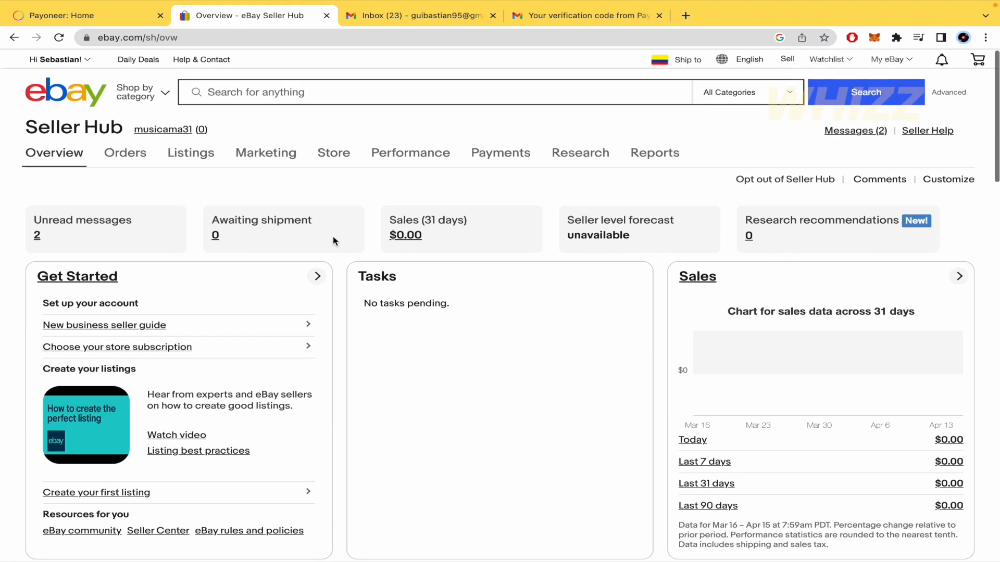
{"action": "mouse_move", "coordinate": [342, 287]}
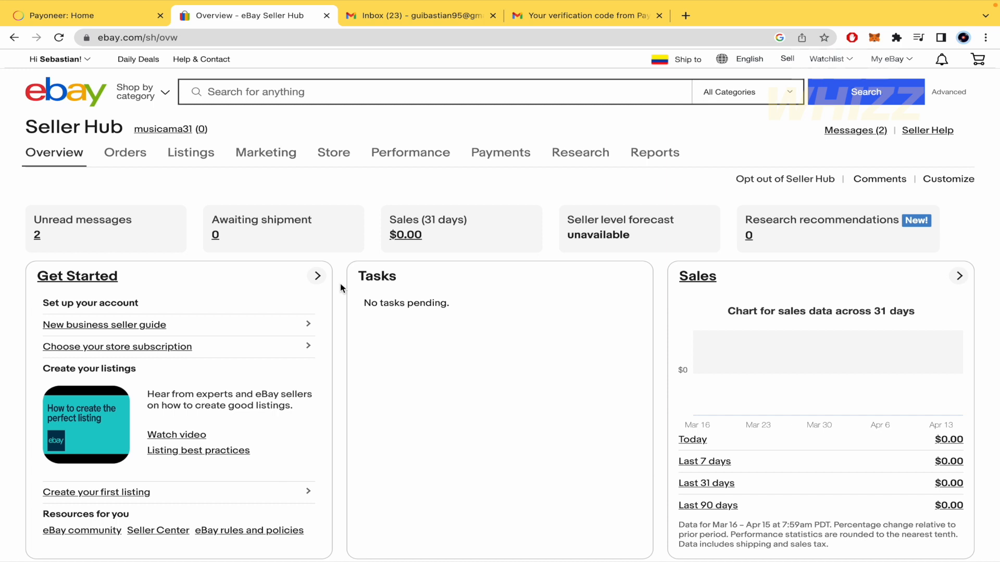
Reveal the Listings menu with its create, active, unsold, drafts, scheduled and ended pages.
{"action": "left_click", "coordinate": [191, 152]}
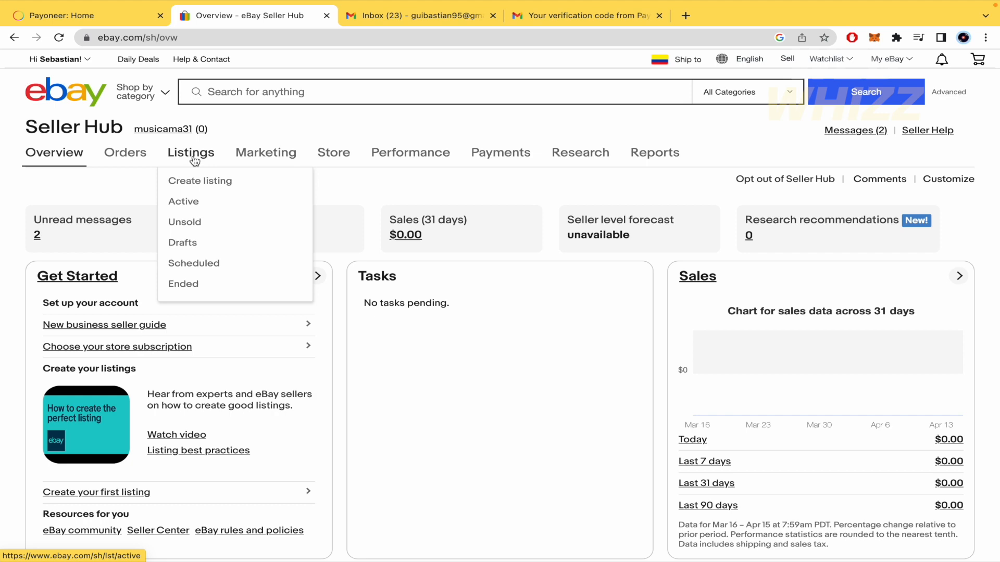
From the active listings page, choose Multiple listing to reach the Create multiple listings page.
{"action": "left_click", "coordinate": [183, 201]}
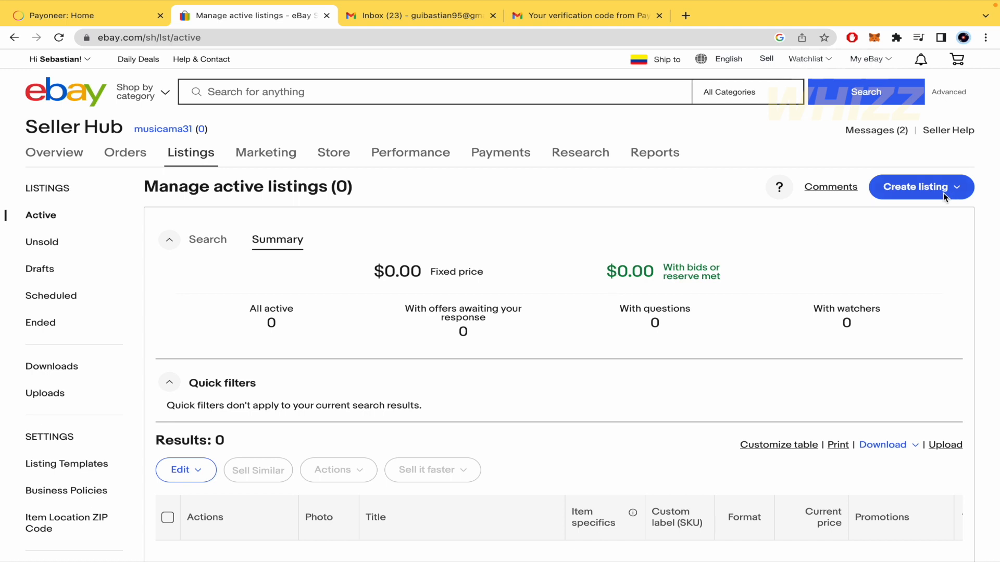
{"action": "left_click", "coordinate": [921, 188]}
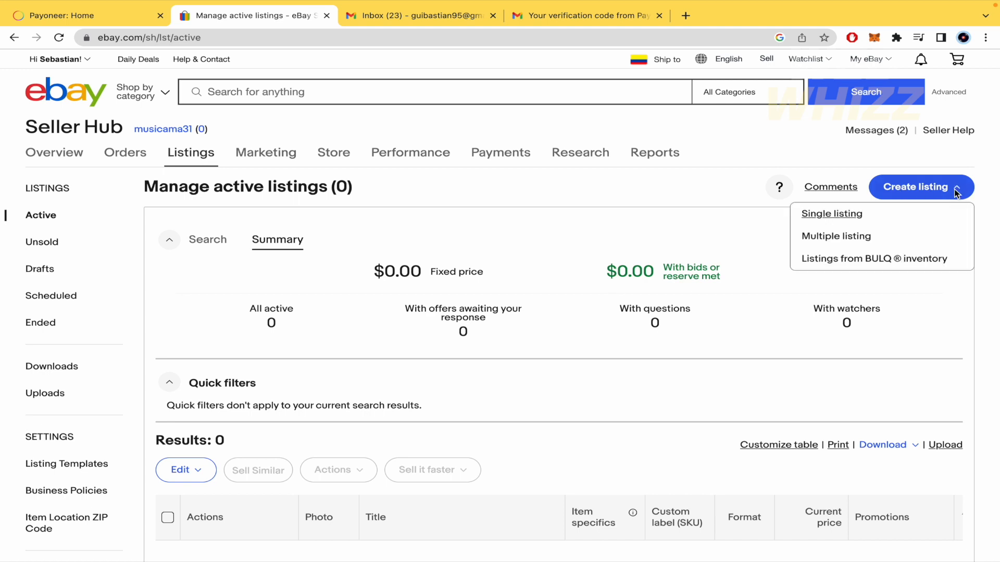
{"action": "mouse_move", "coordinate": [843, 244]}
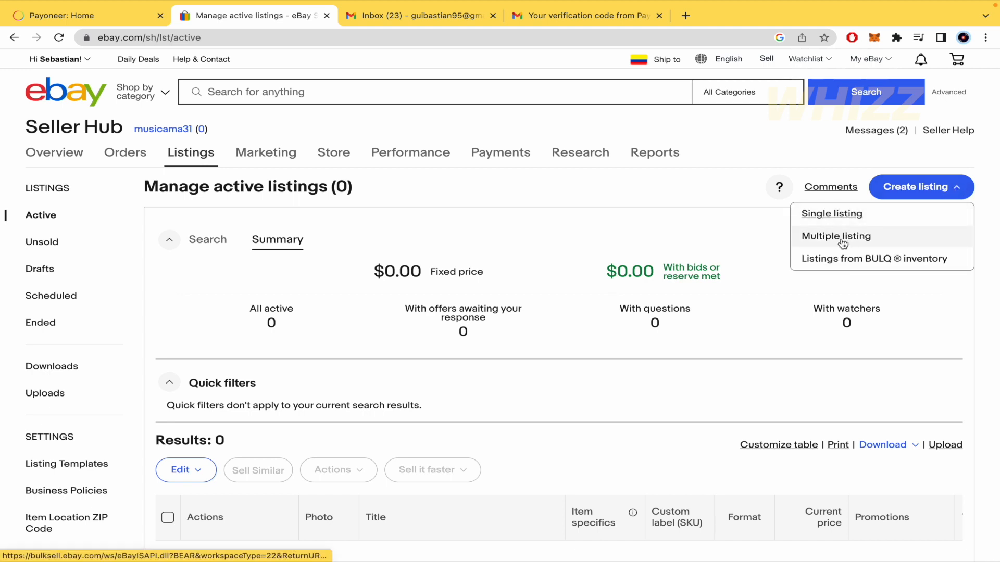
{"action": "left_click", "coordinate": [835, 237]}
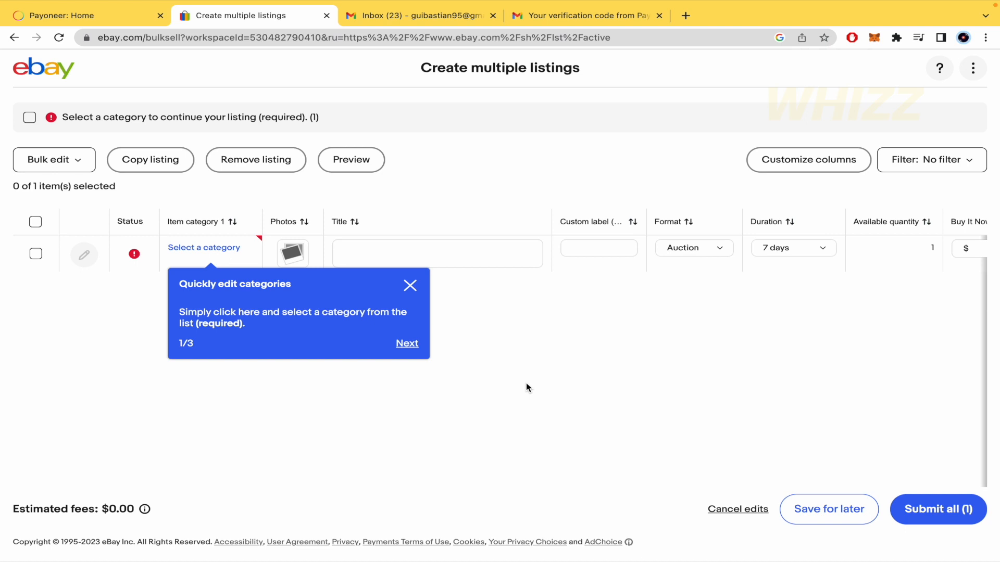
{"action": "mouse_move", "coordinate": [224, 277]}
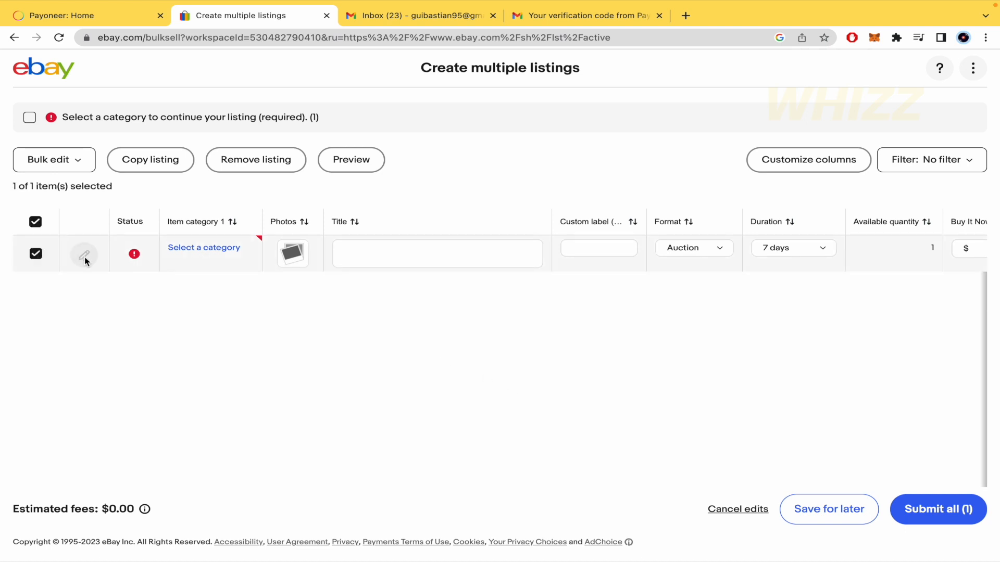
{"action": "mouse_move", "coordinate": [145, 240]}
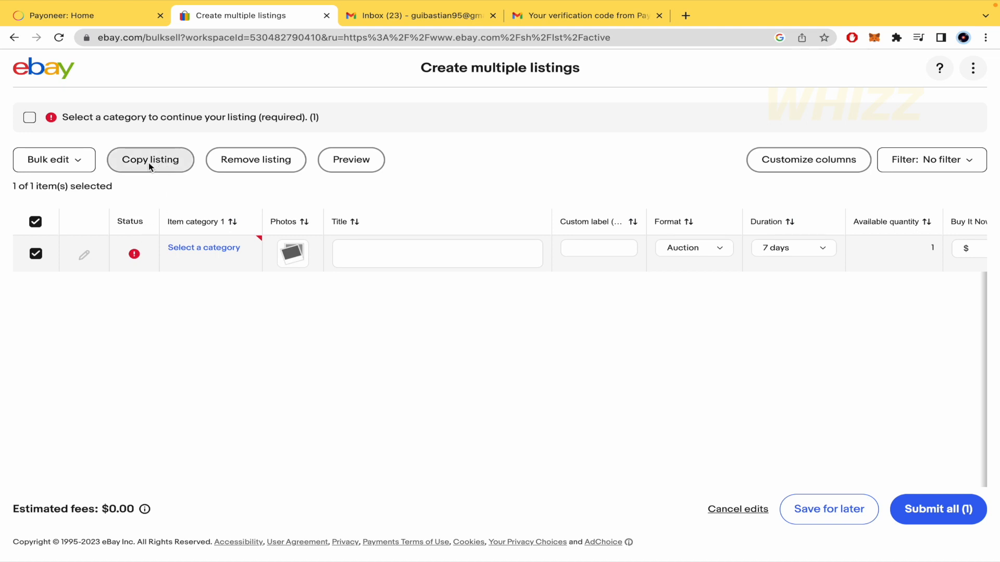
Copy the draft listing 5 times so six empty listing rows exist.
{"action": "left_click", "coordinate": [150, 160]}
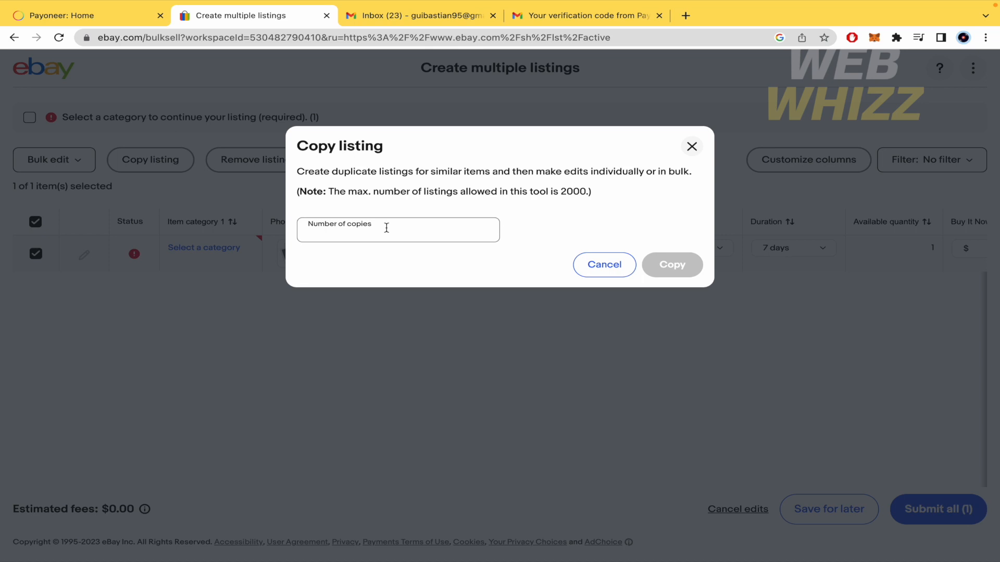
{"action": "type", "text": "5"}
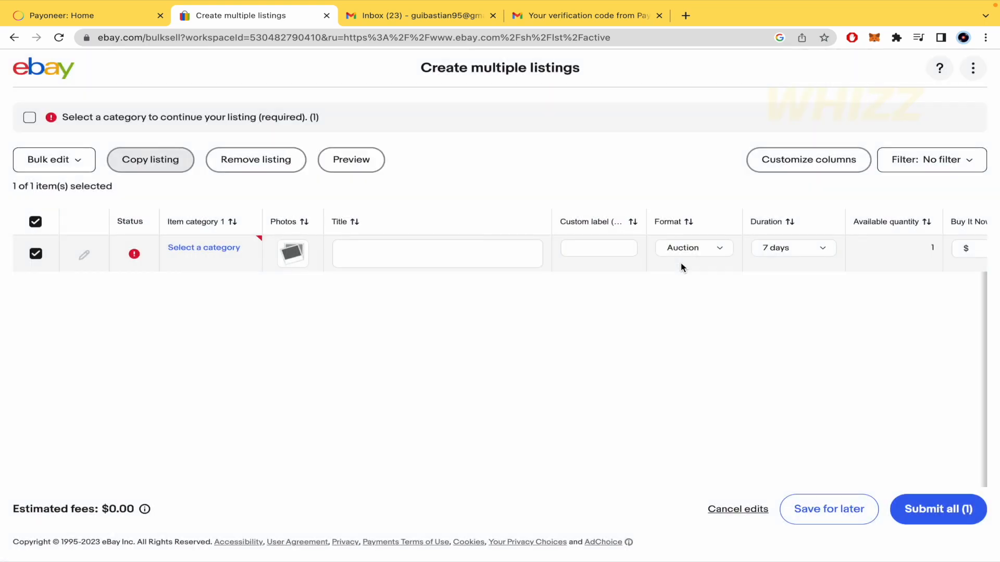
{"action": "left_click", "coordinate": [150, 160]}
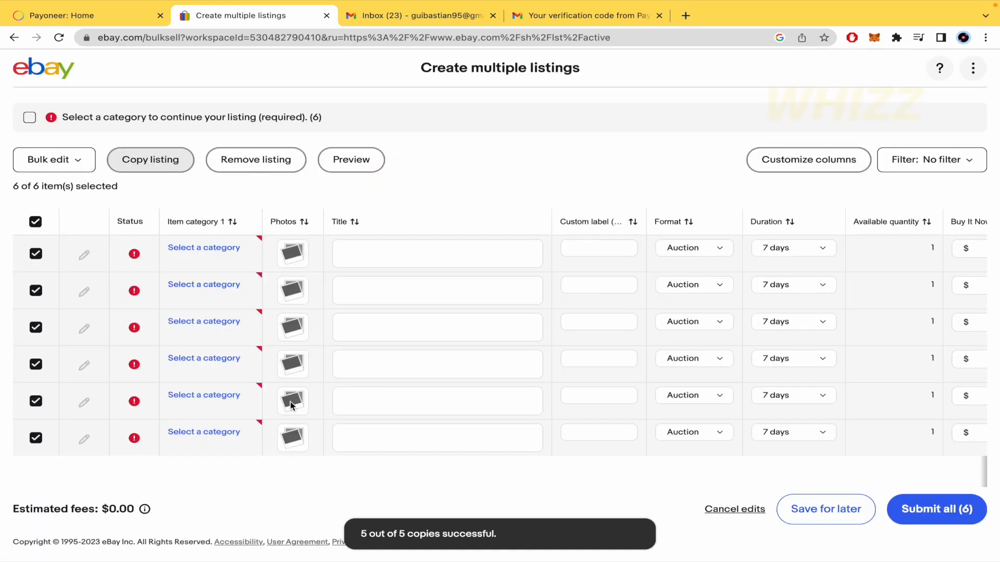
{"action": "mouse_move", "coordinate": [173, 348]}
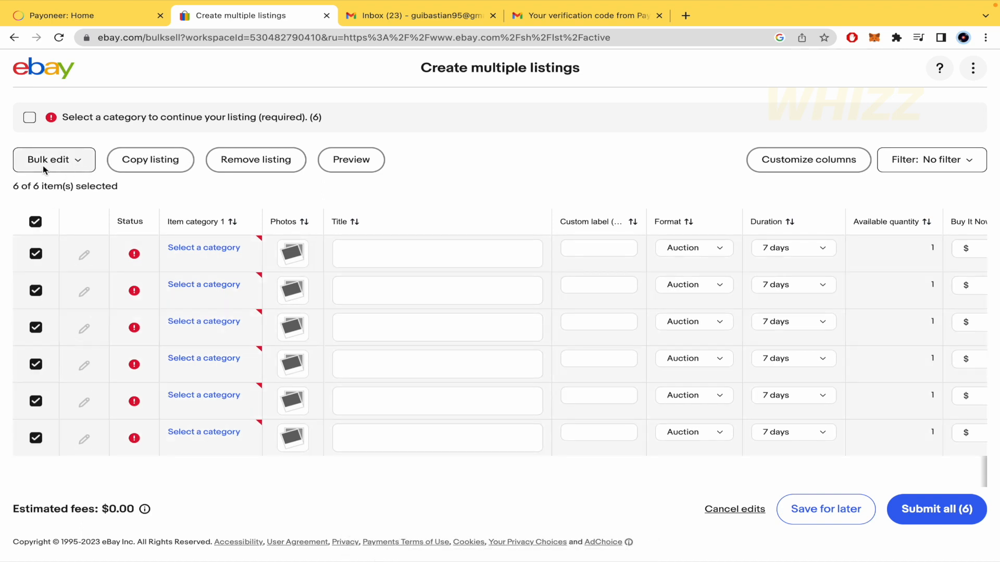
{"action": "left_click", "coordinate": [54, 161]}
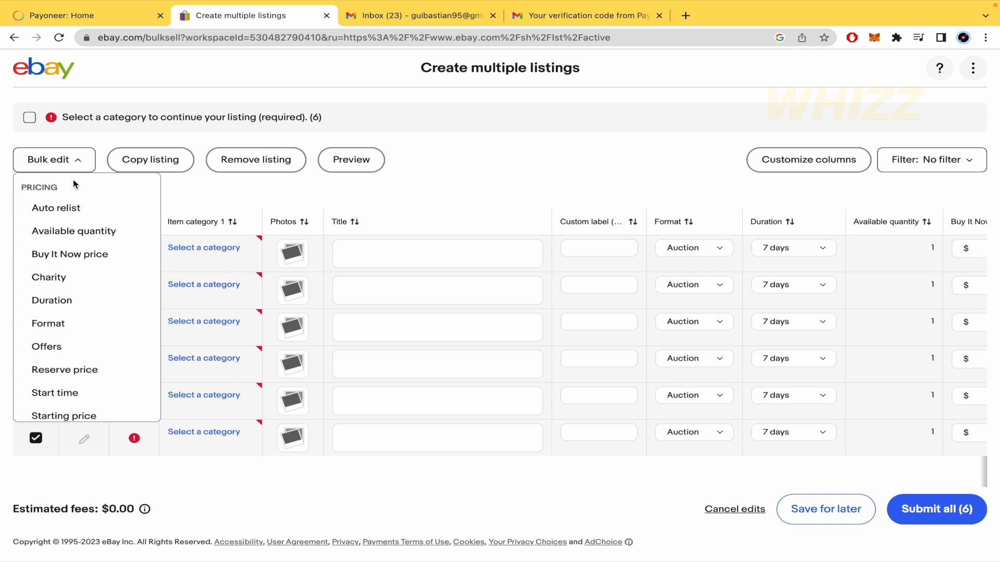
{"action": "mouse_move", "coordinate": [102, 326]}
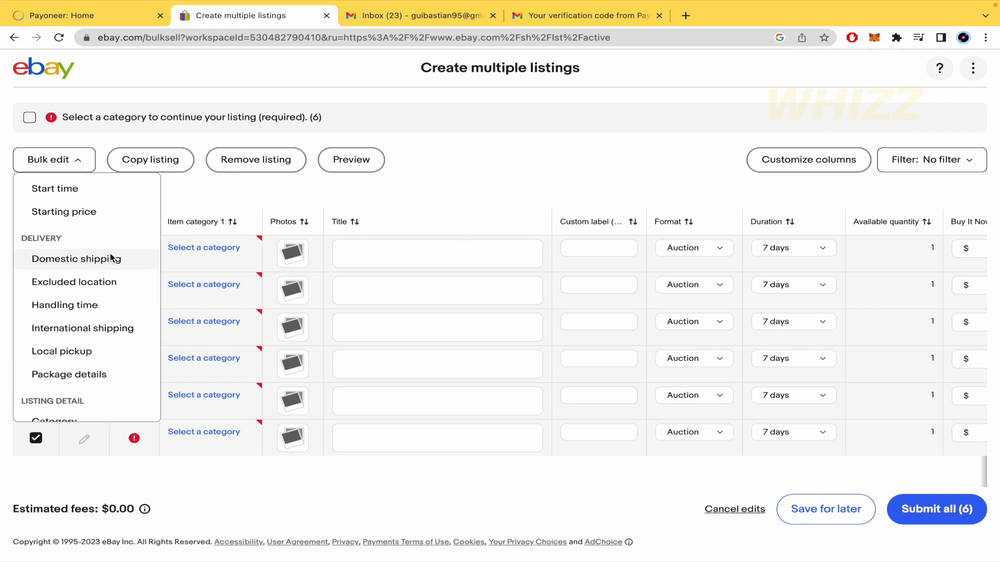
{"action": "scroll", "scroll_direction": "down", "scroll_amount": 3}
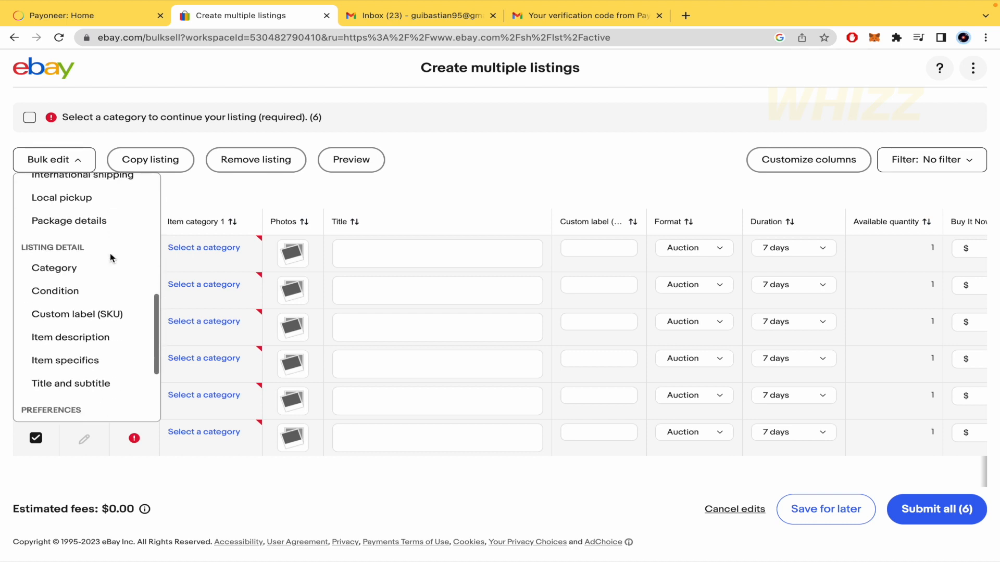
{"action": "scroll", "scroll_direction": "down", "scroll_amount": 3}
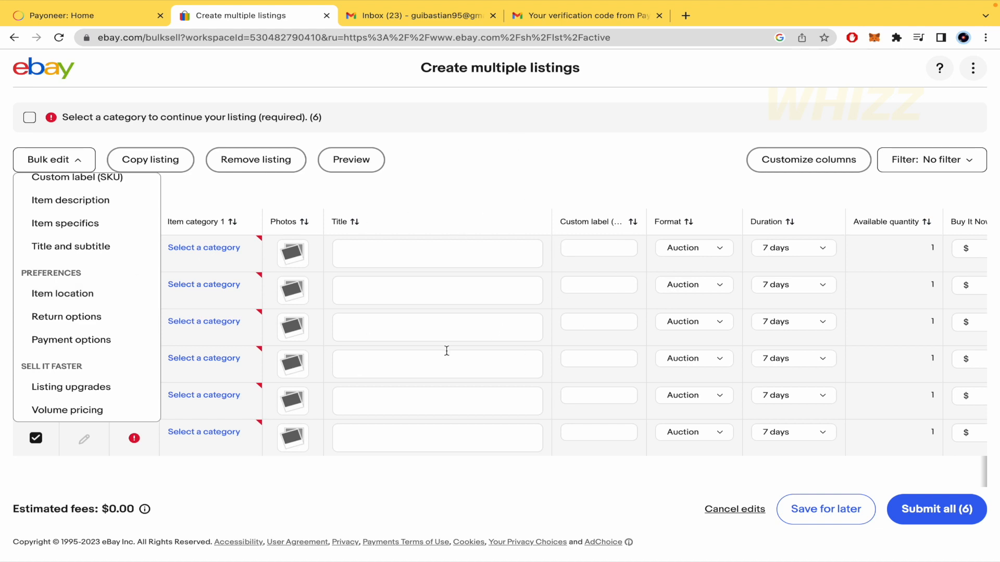
{"action": "mouse_move", "coordinate": [170, 269]}
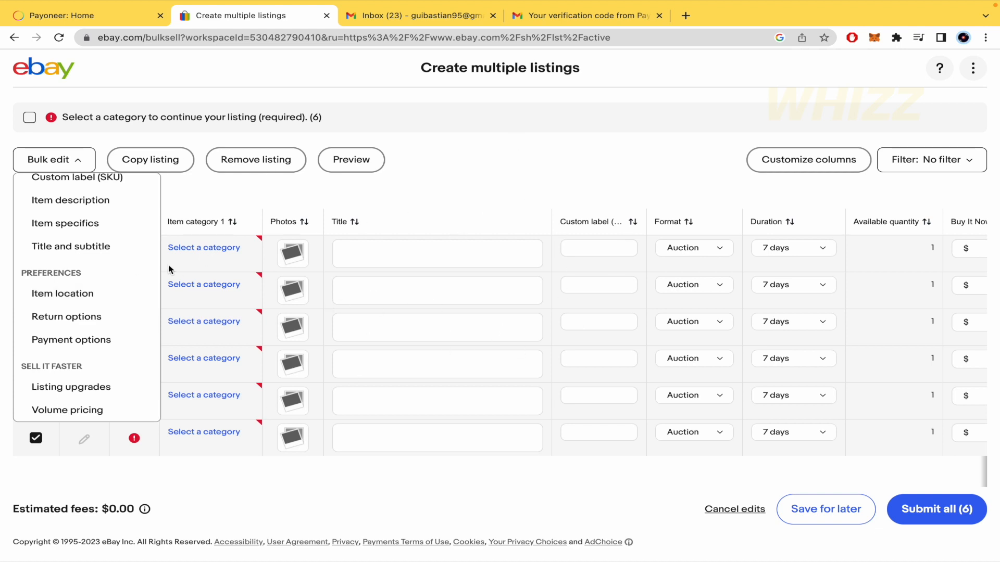
{"action": "left_click", "coordinate": [517, 162]}
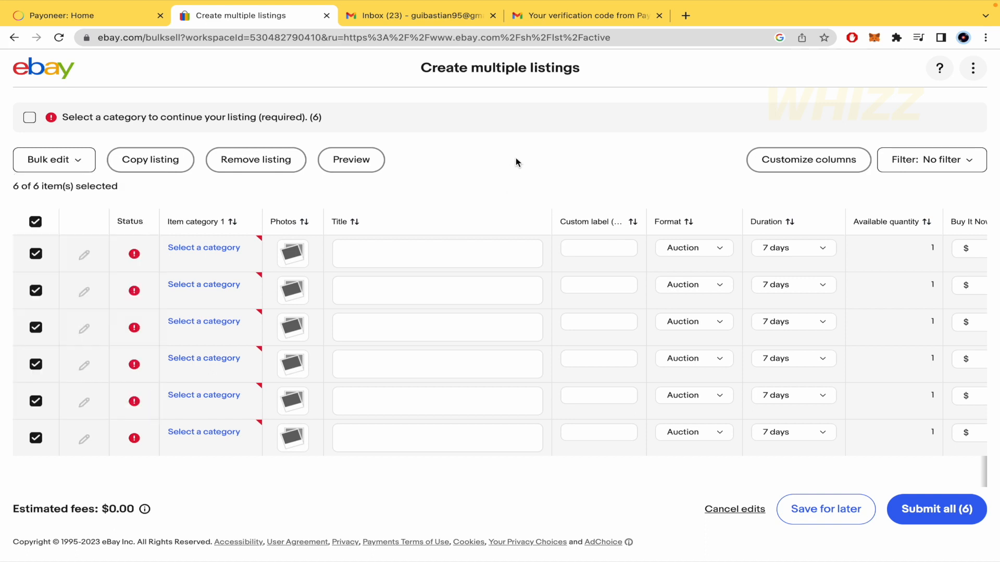
{"action": "mouse_move", "coordinate": [494, 189]}
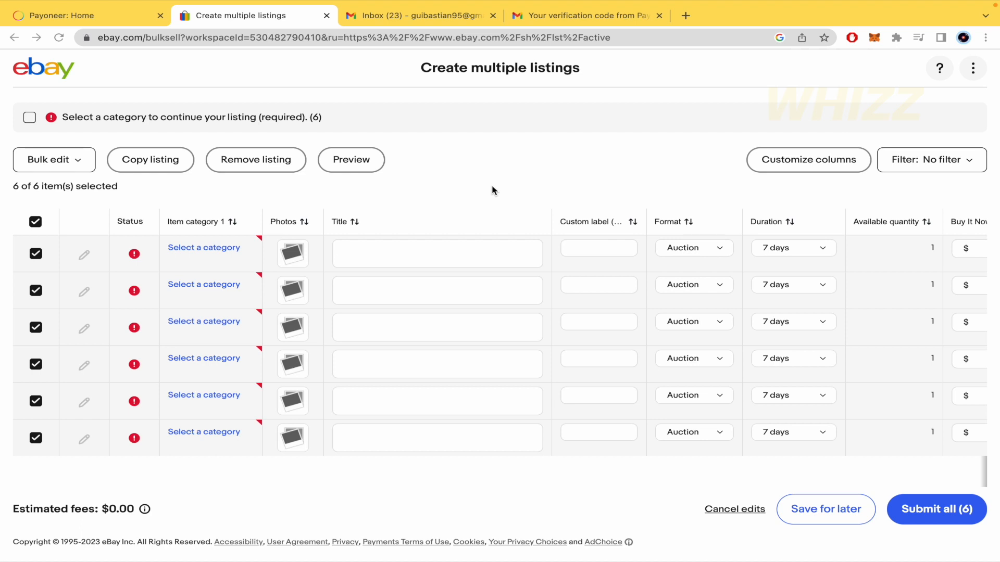
{"action": "mouse_move", "coordinate": [293, 316]}
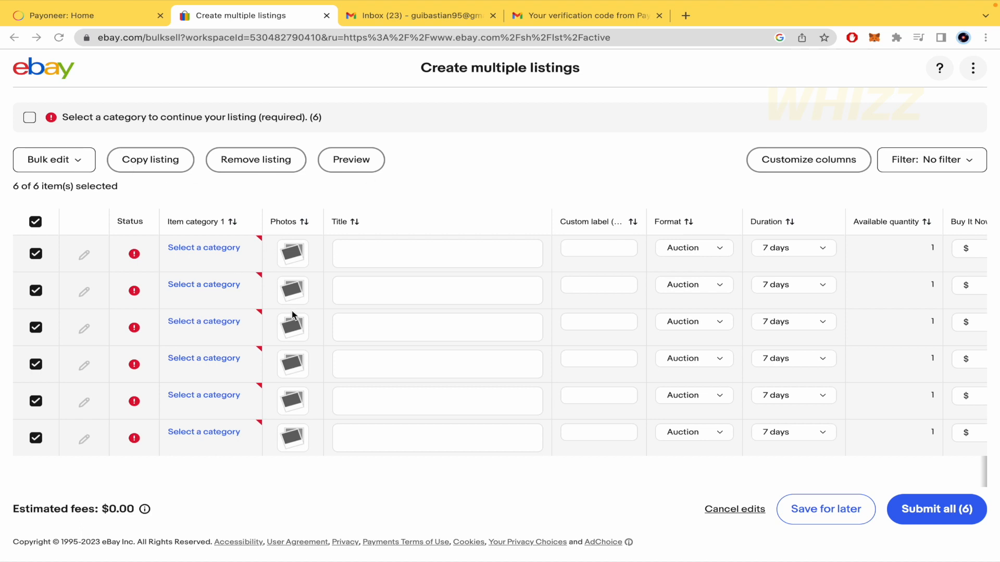
{"action": "mouse_move", "coordinate": [302, 284]}
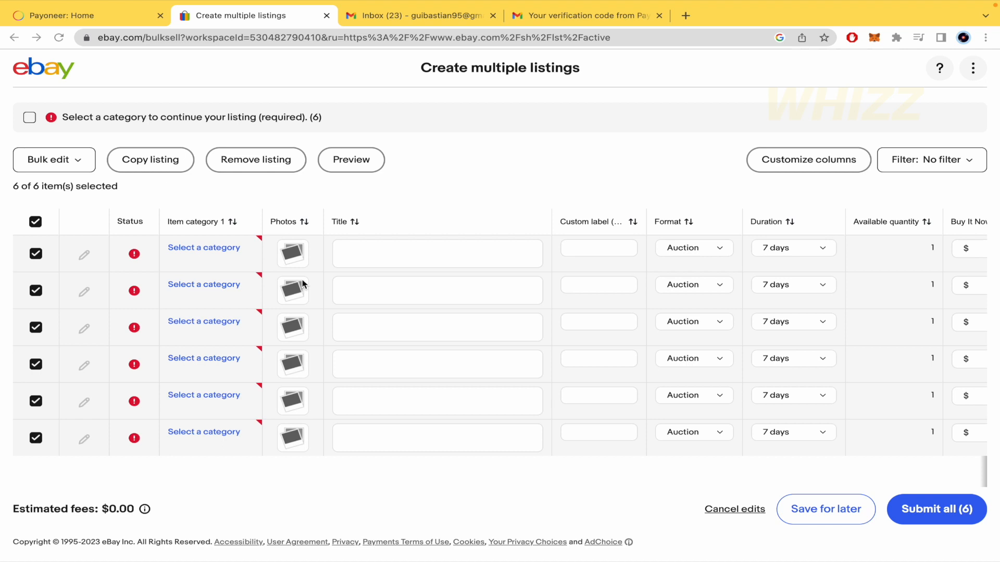
{"action": "mouse_move", "coordinate": [54, 225]}
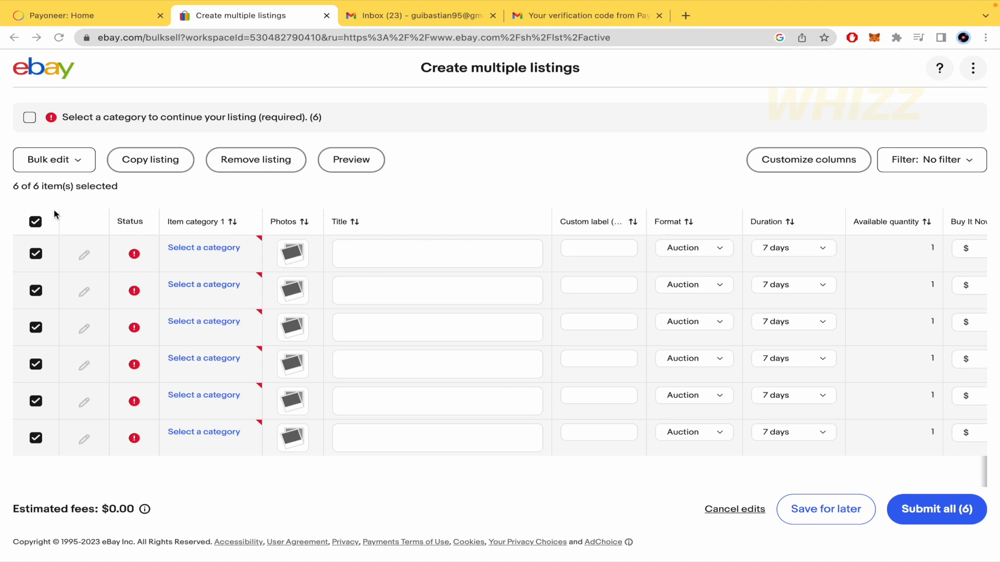
{"action": "mouse_move", "coordinate": [78, 161]}
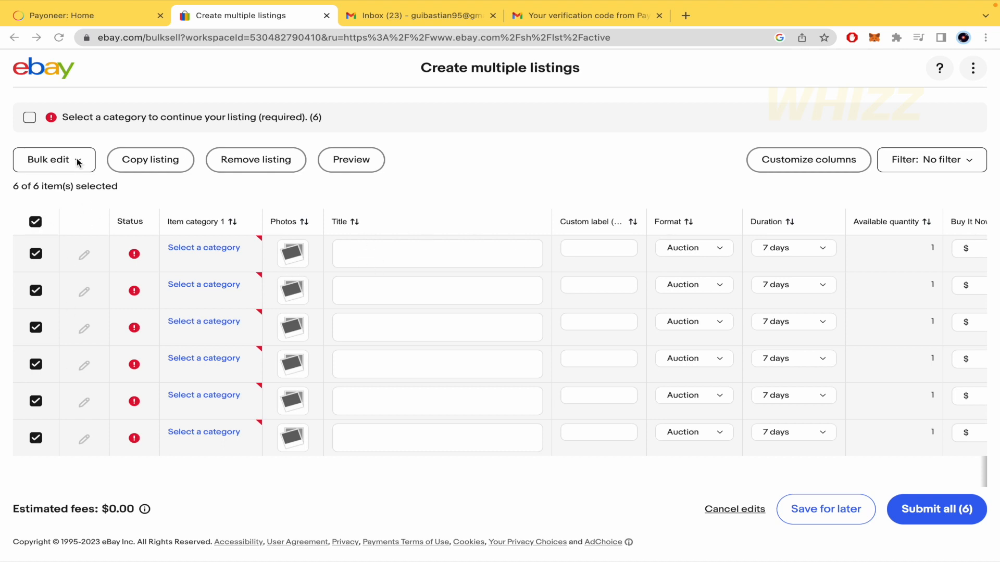